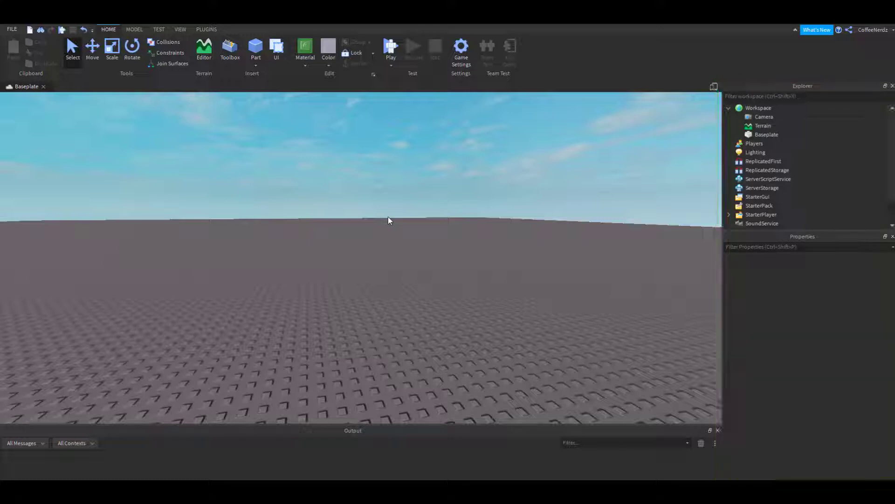
mouse_move(204, 73)
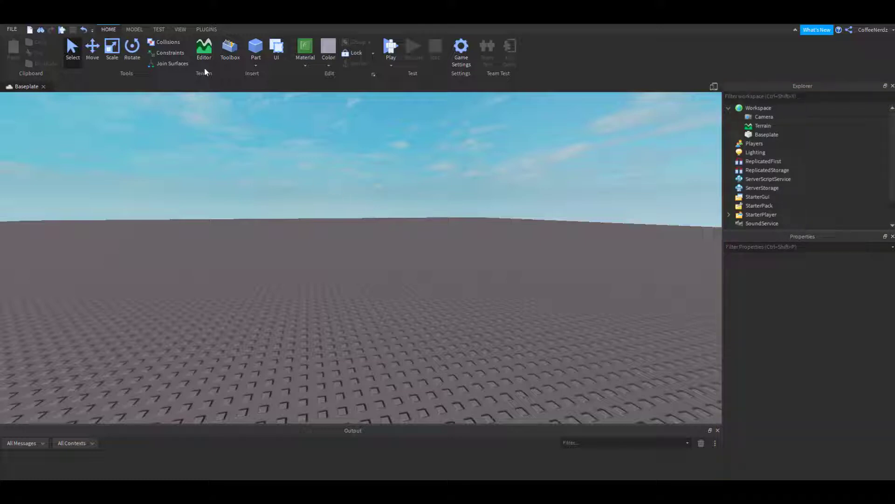
Look over the View tab's panel options, then return to the Home tab.
left_click(180, 29)
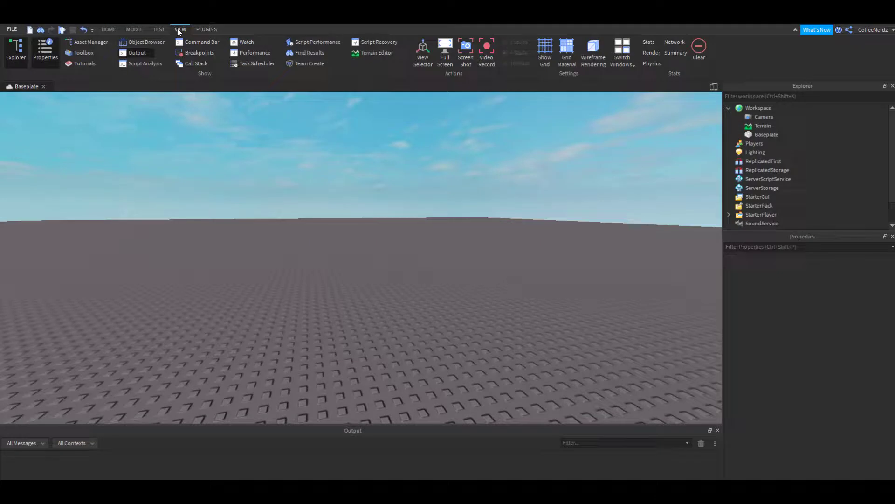
left_click(107, 29)
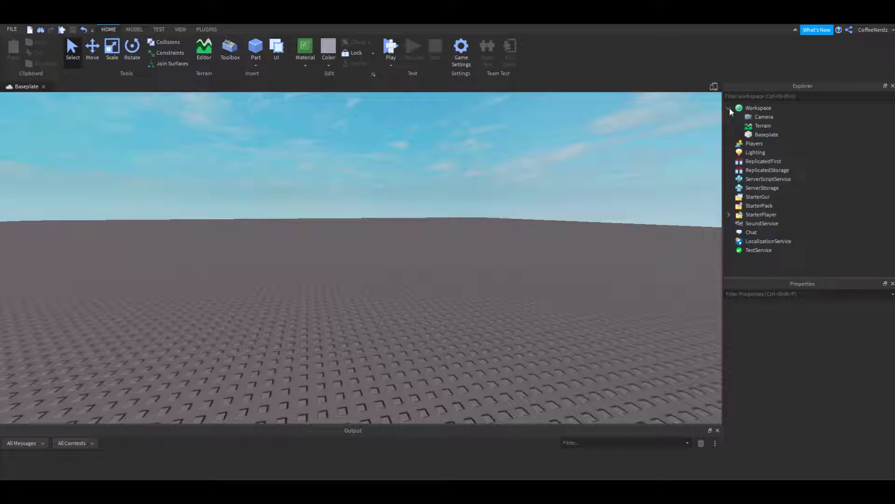
mouse_move(626, 230)
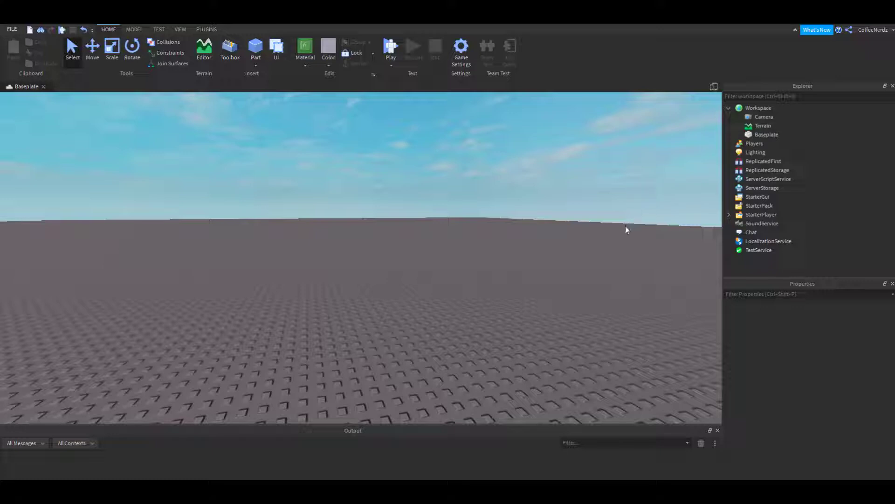
Insert a new grey block Part into the Workspace from the Home tab.
left_click(758, 107)
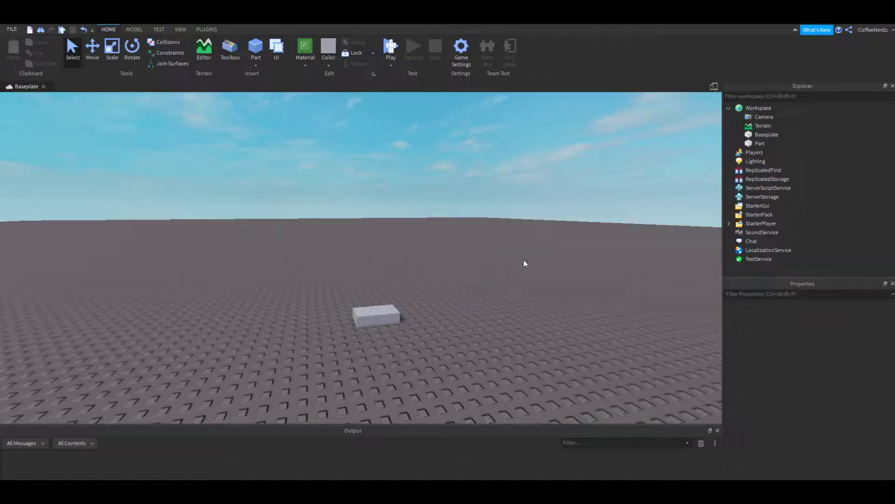
mouse_move(520, 272)
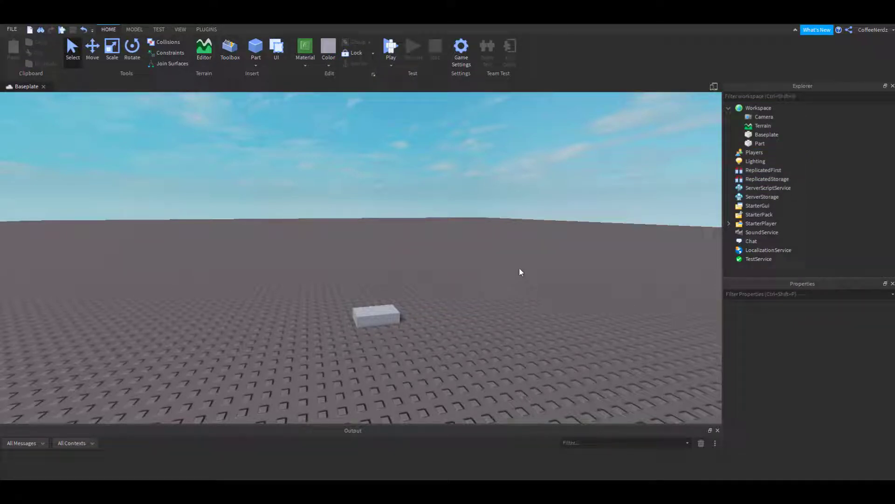
Rename the new Part to 'MagicBlock' through its right-click menu.
right_click(760, 142)
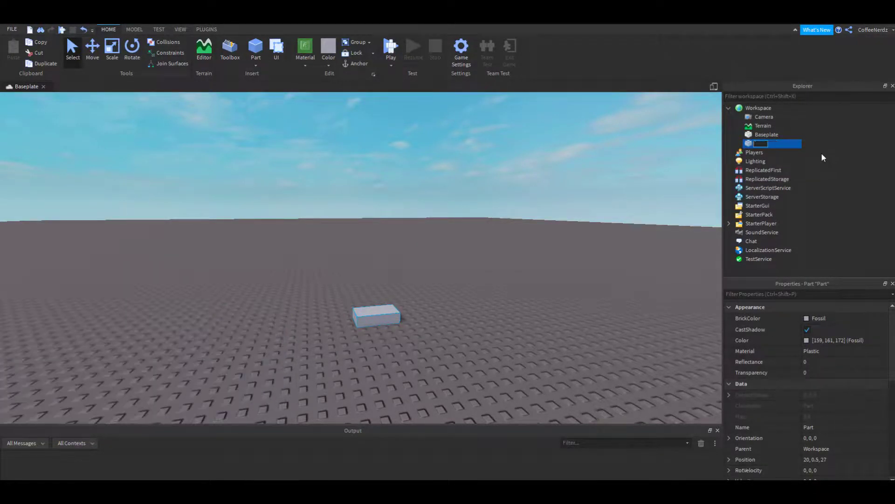
type("Magic")
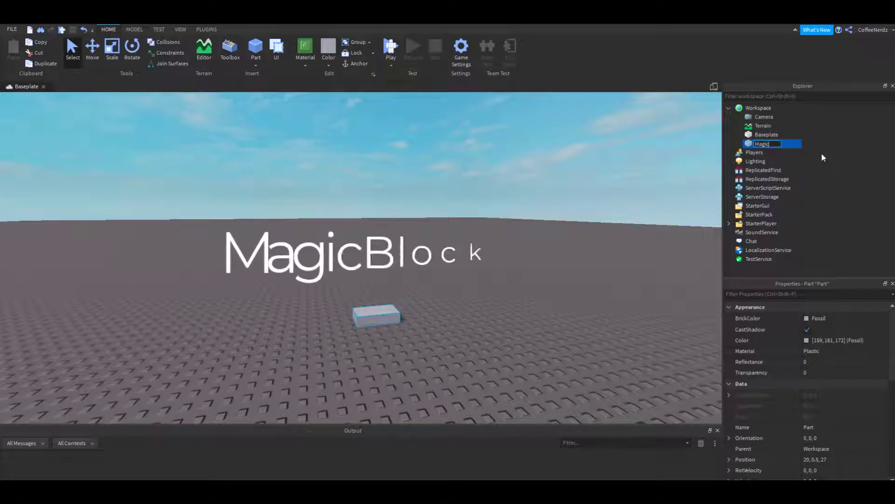
type("Block")
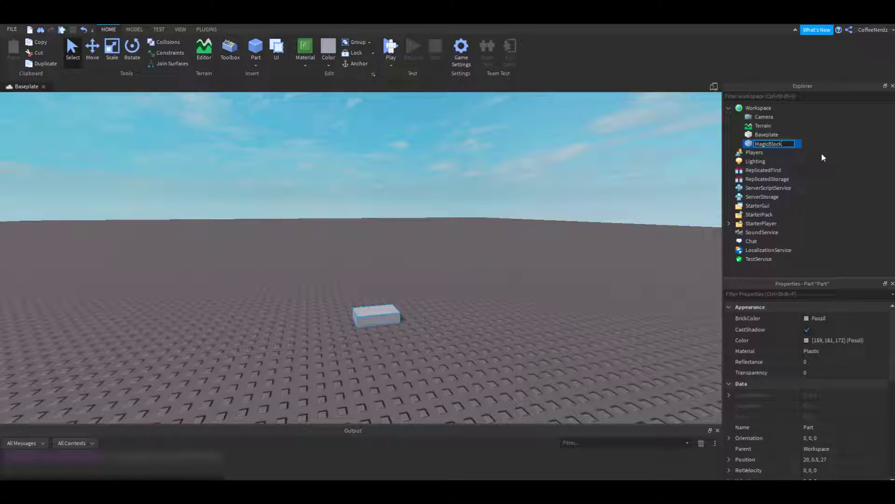
left_click(478, 285)
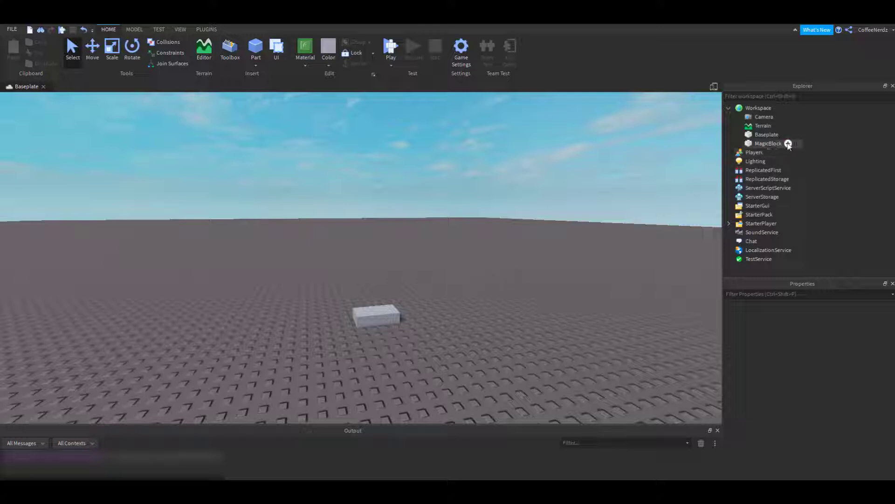
Insert a Sparkles object into MagicBlock by searching 'Spar', then collapse Workspace.
left_click(789, 143)
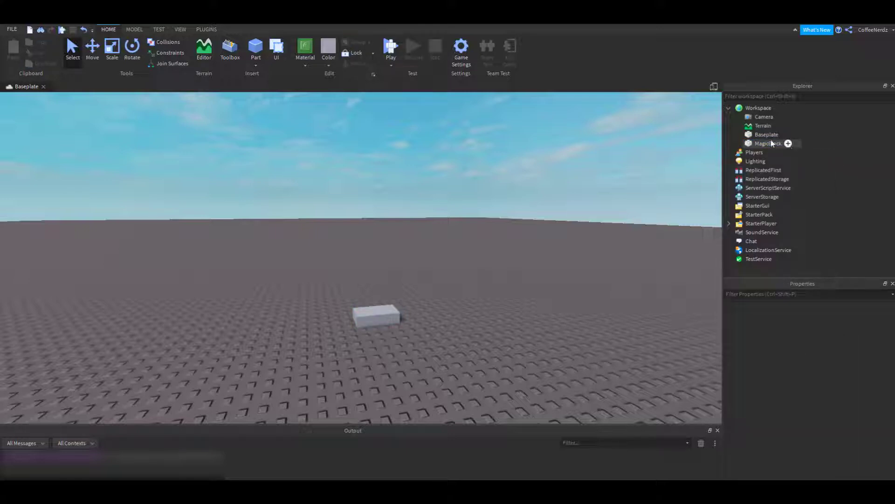
right_click(768, 143)
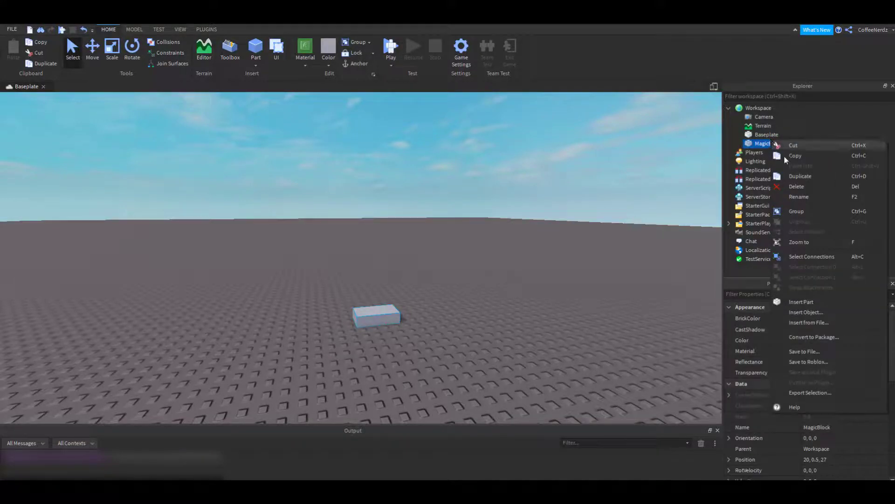
left_click(806, 312)
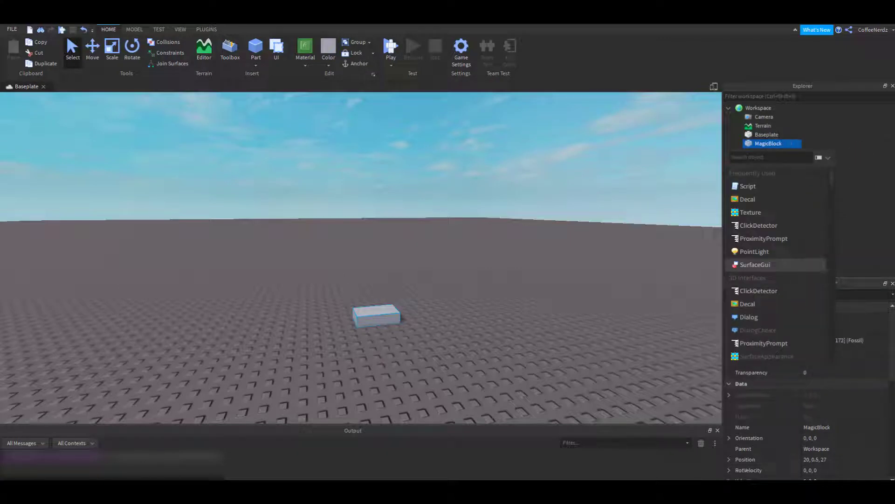
type("Spar")
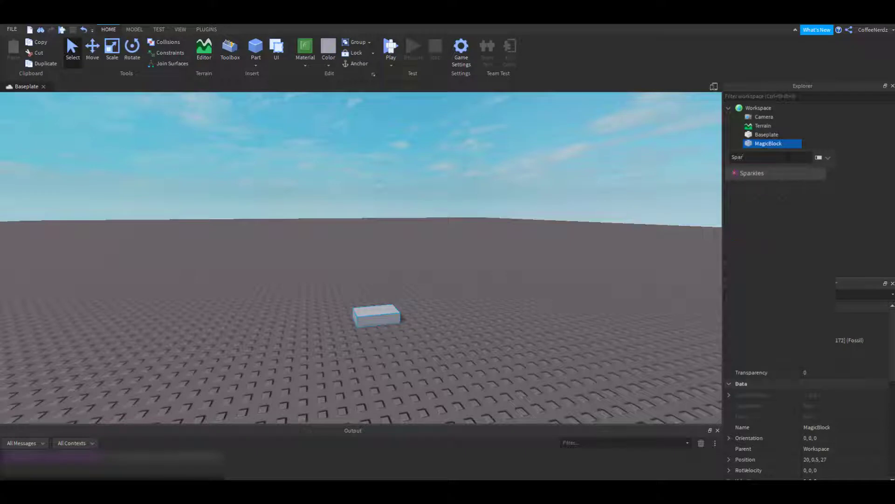
left_click(737, 143)
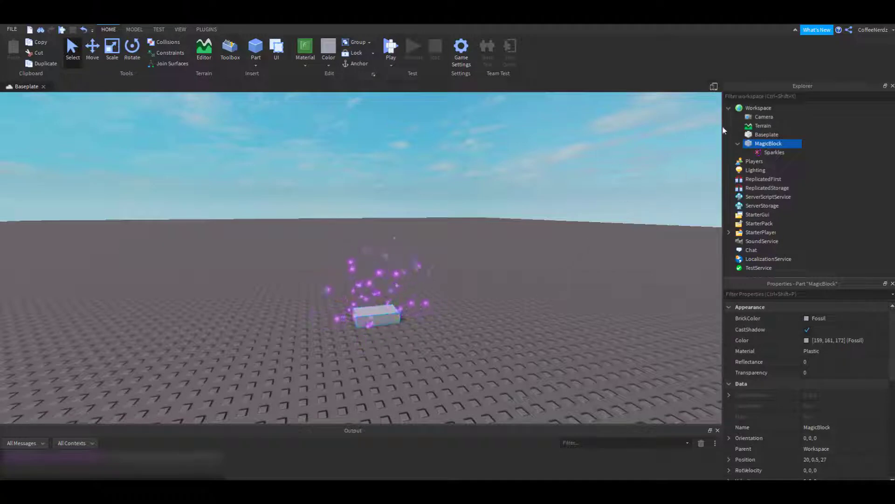
left_click(730, 108)
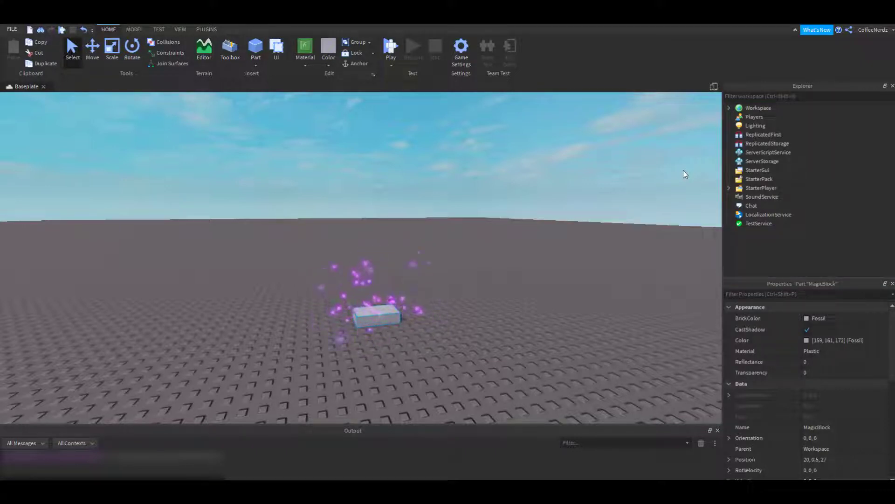
left_click(753, 117)
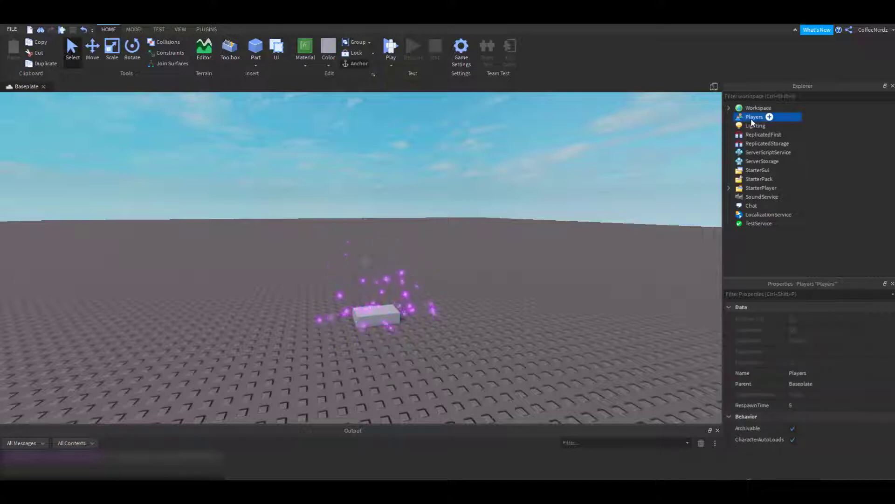
mouse_move(699, 138)
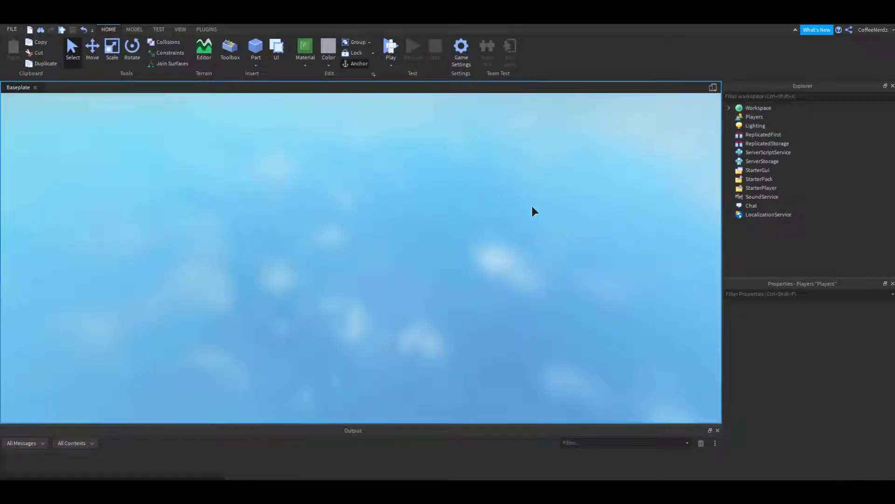
left_click(390, 49)
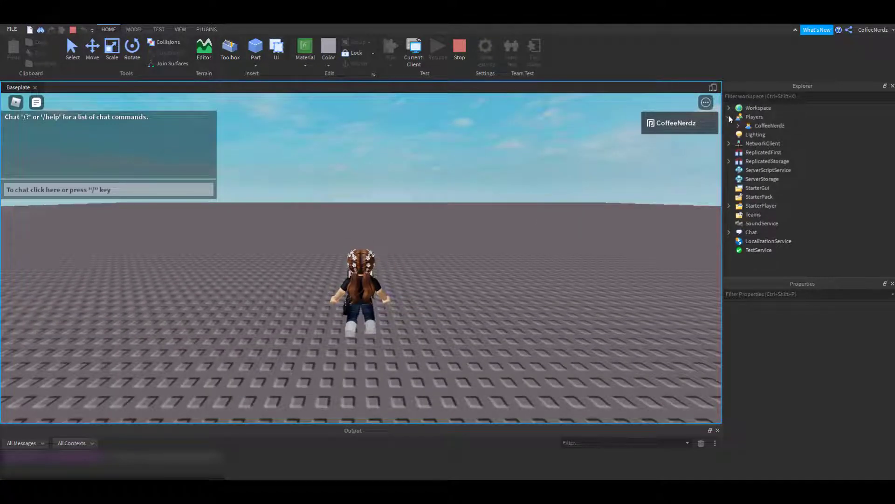
left_click(739, 125)
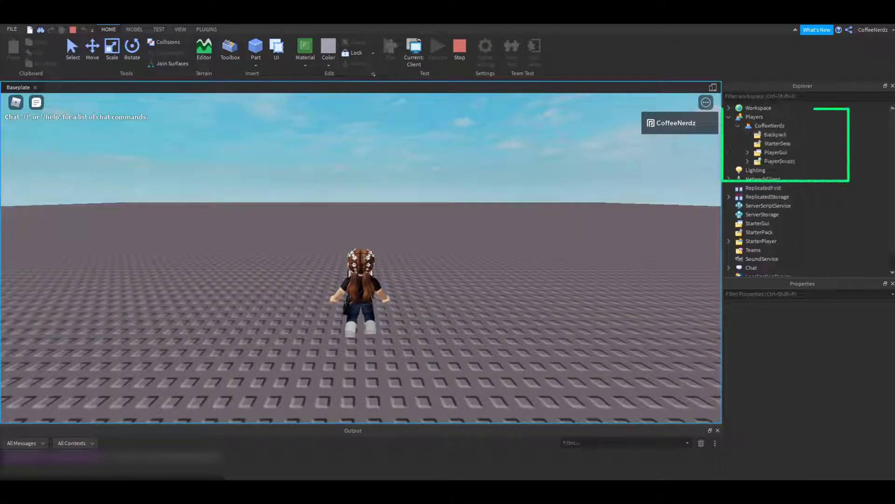
left_click(729, 116)
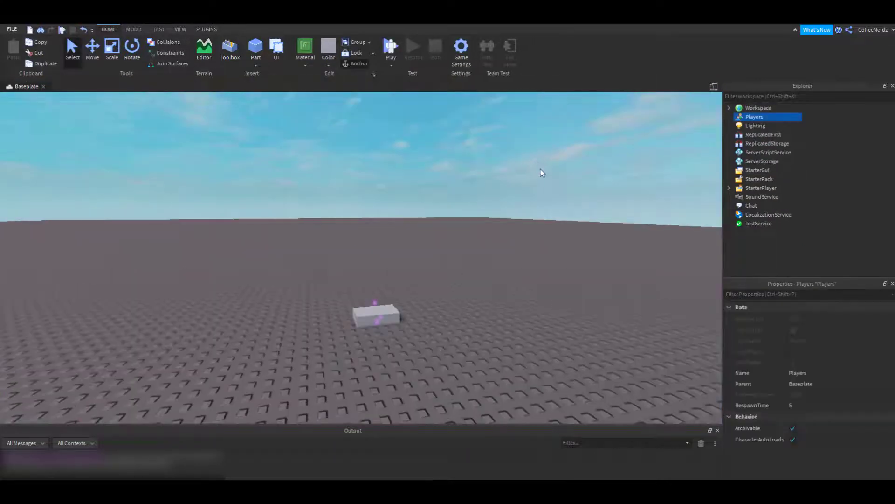
left_click(756, 125)
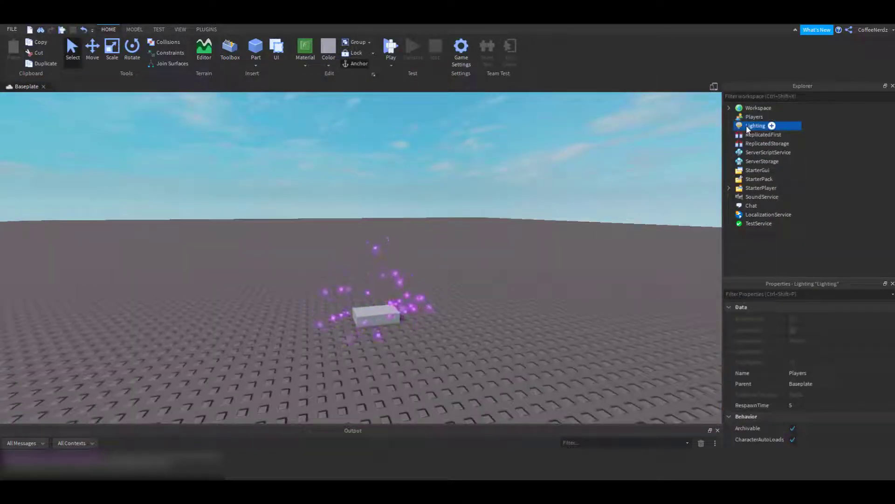
left_click(755, 125)
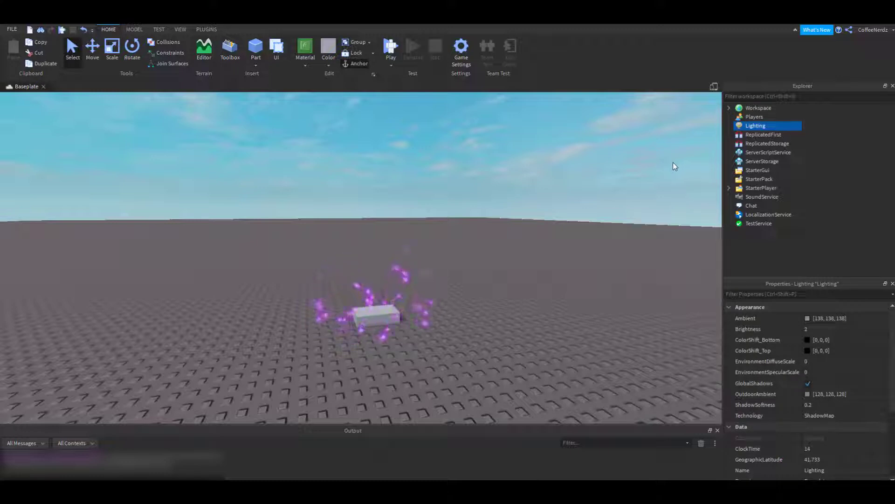
left_click(763, 134)
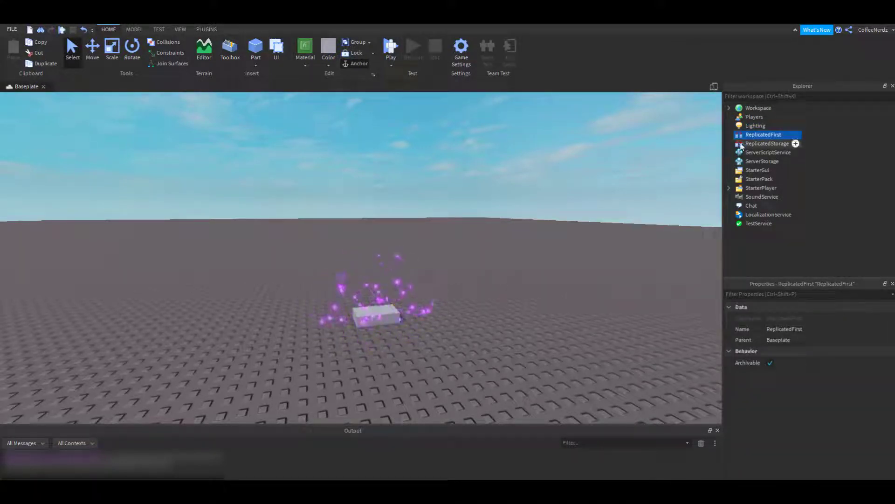
left_click(768, 143)
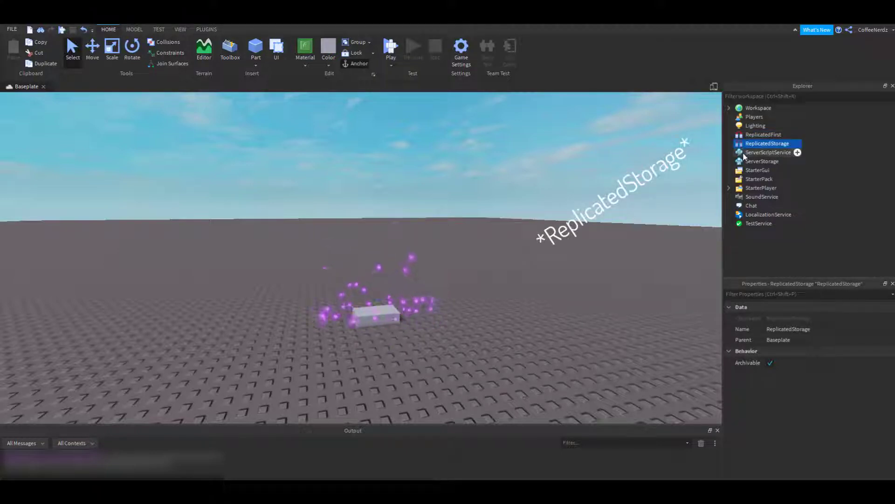
left_click(769, 152)
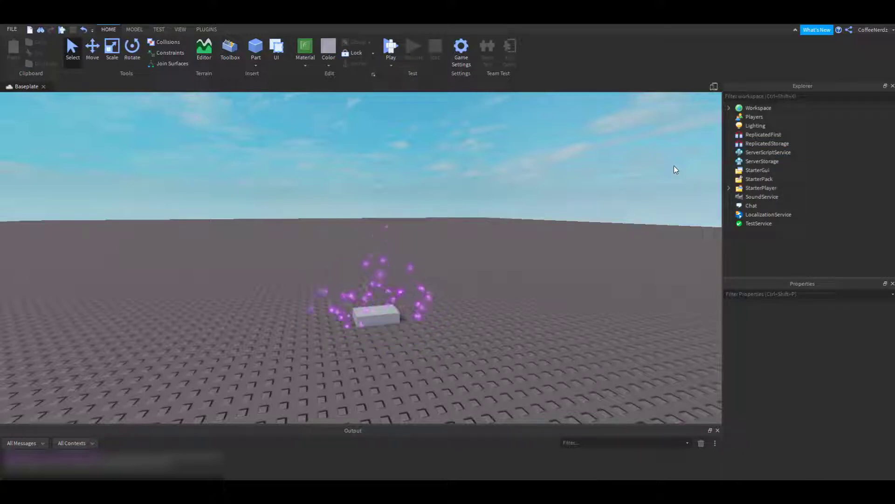
left_click(762, 160)
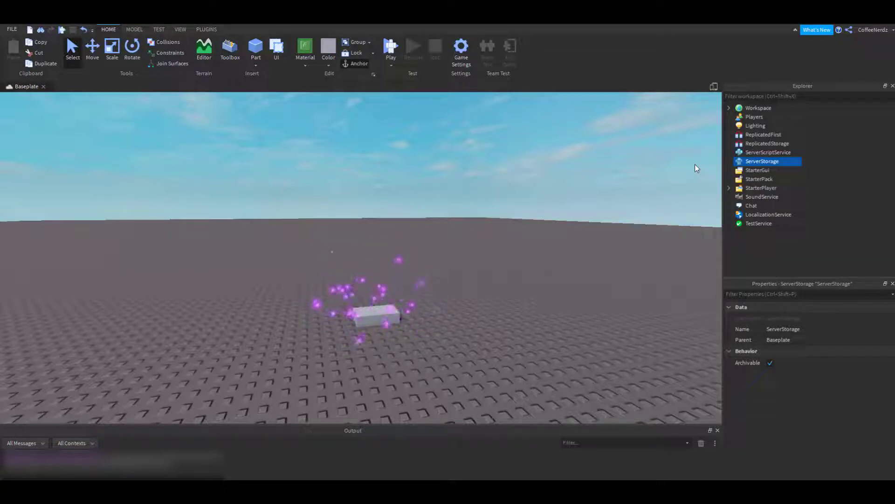
left_click(729, 108)
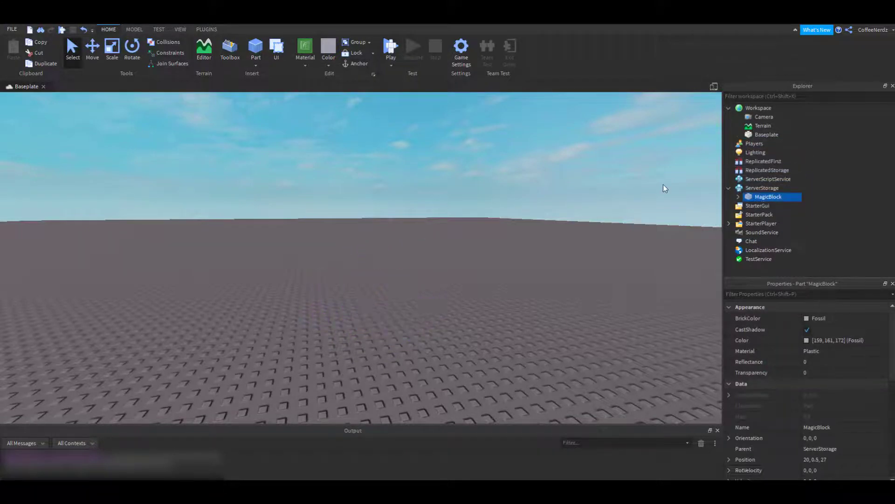
mouse_move(768, 197)
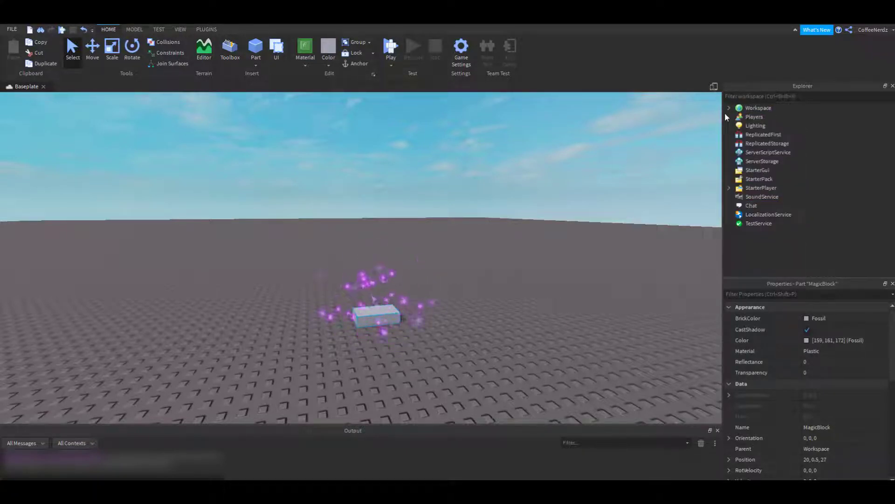
left_click(758, 170)
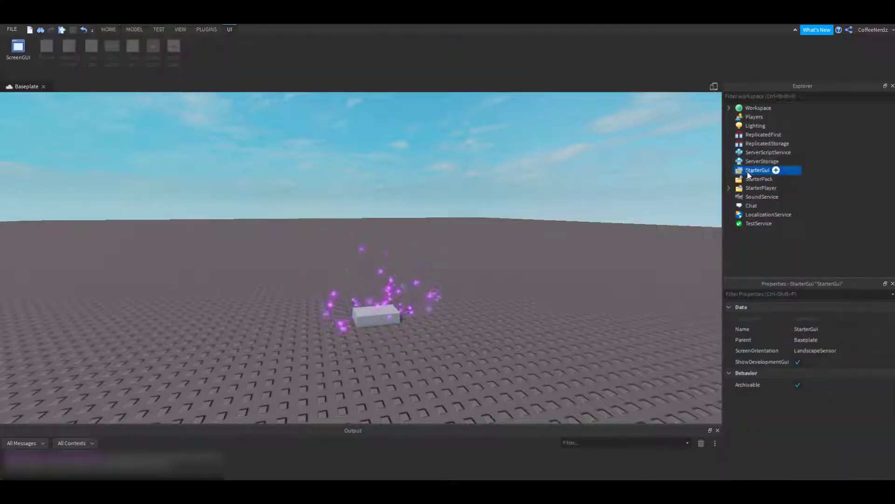
left_click(759, 179)
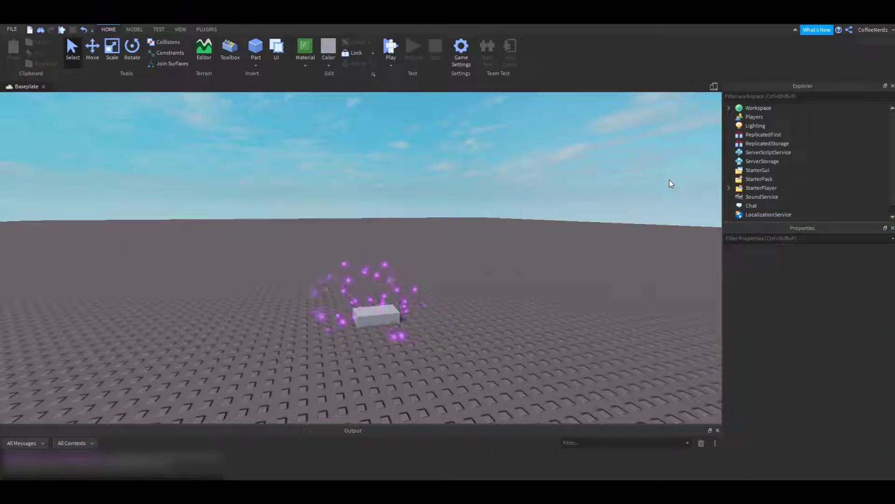
mouse_move(509, 232)
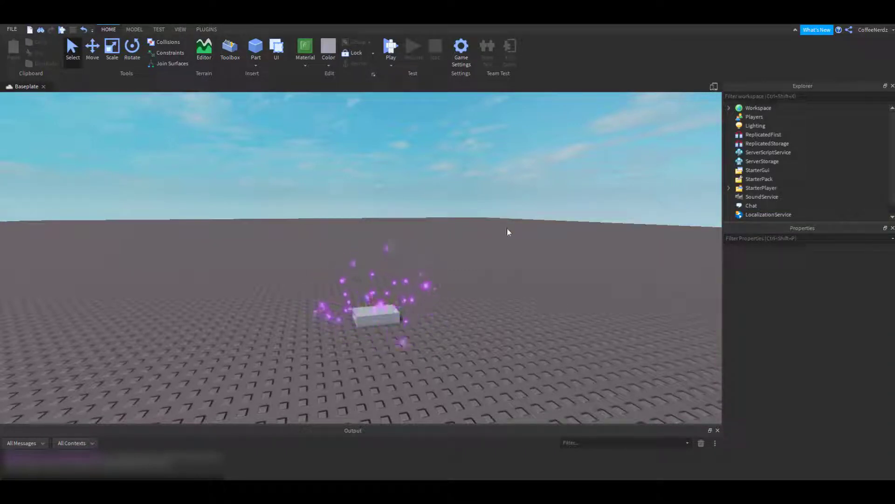
Expand Workspace in the Explorer to list MagicBlock, Camera, Terrain and Baseplate.
left_click(377, 314)
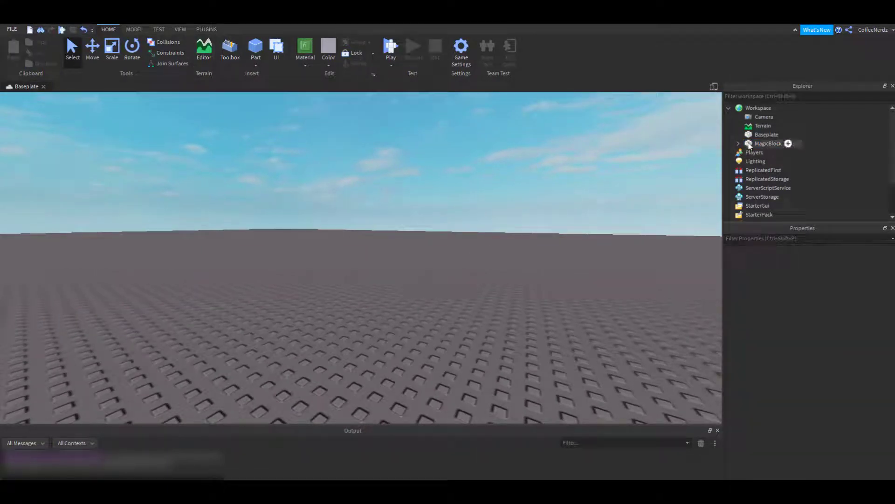
Select MagicBlock and enter 0.15 as its Transparency property.
left_click(769, 143)
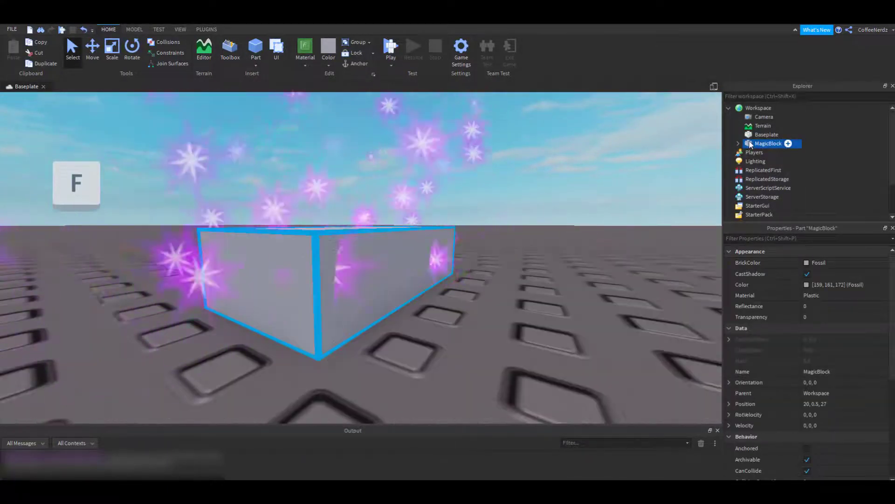
mouse_move(557, 216)
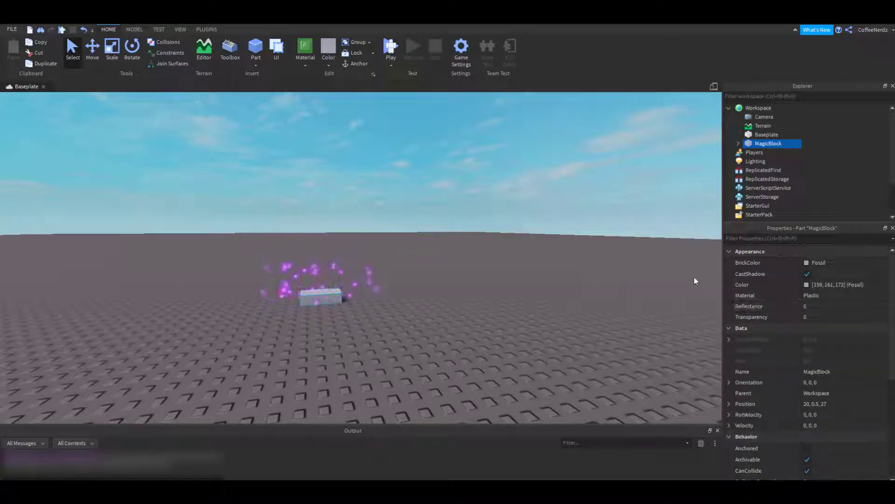
left_click(806, 262)
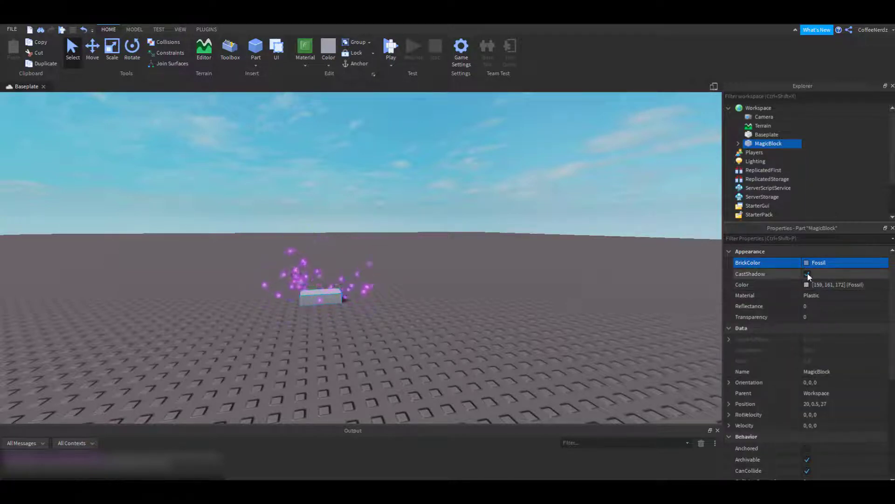
left_click(807, 274)
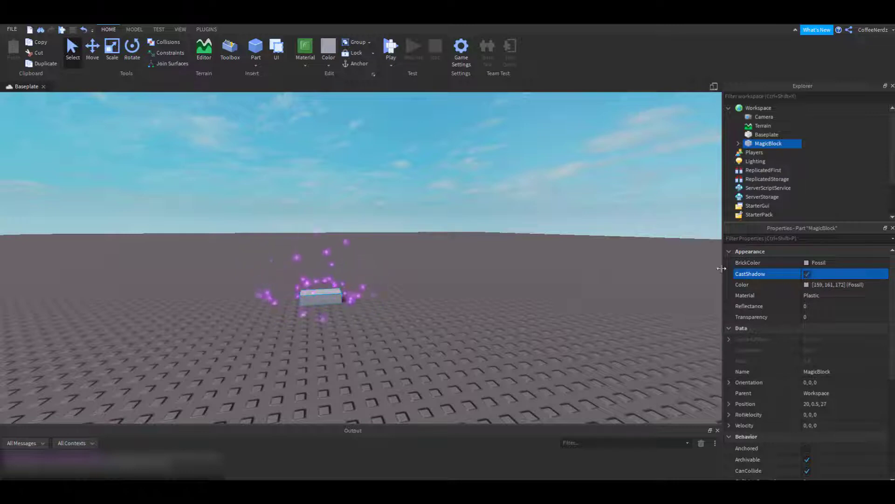
mouse_move(679, 265)
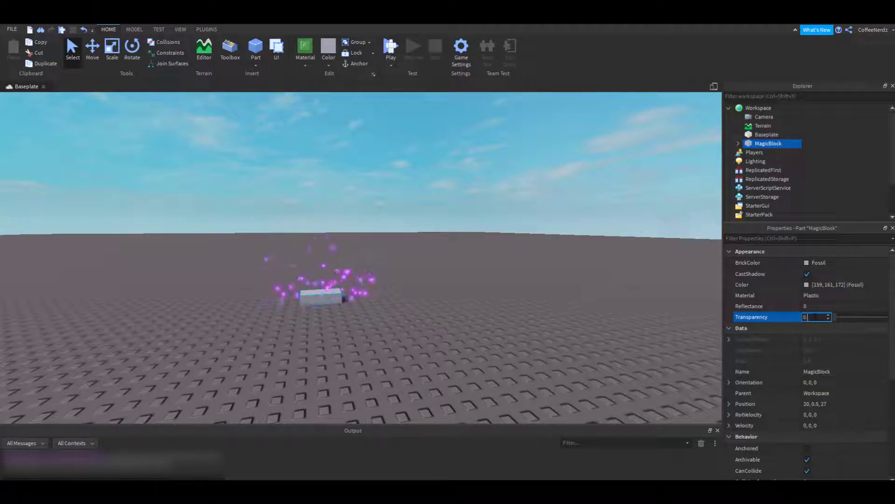
type("0.15")
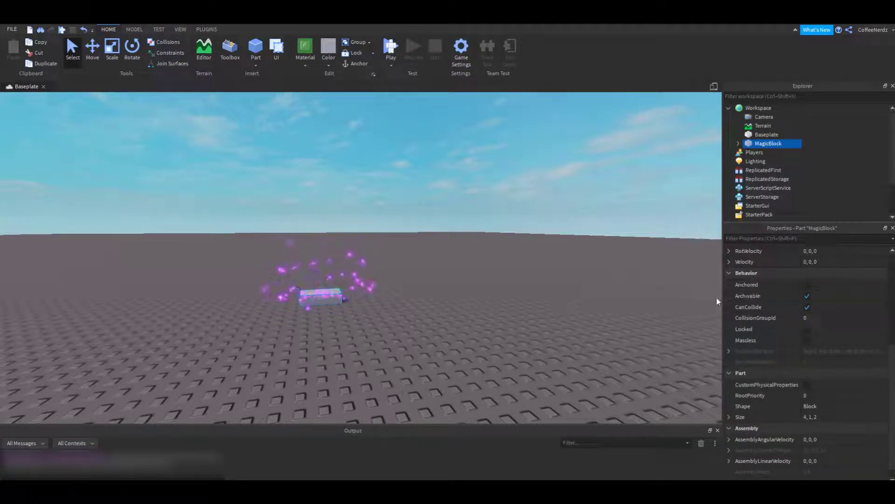
Toggle MagicBlock's CanCollide checkbox until it ends up unchecked.
left_click(807, 306)
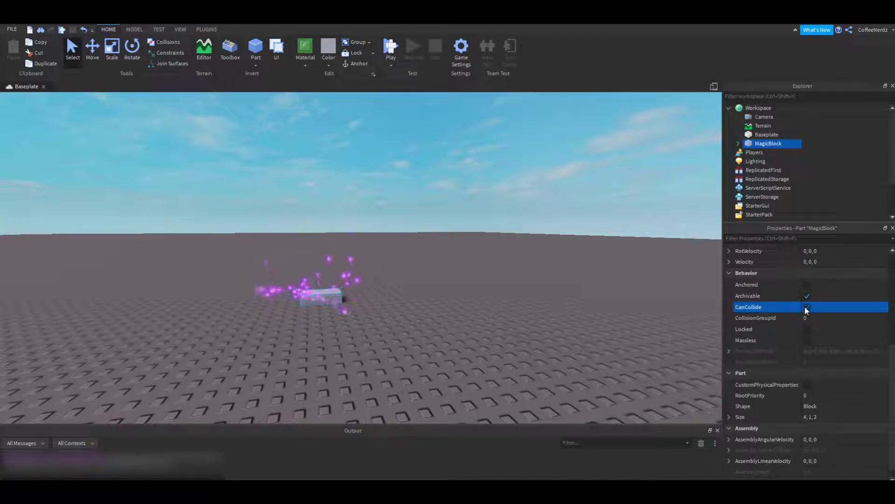
left_click(807, 307)
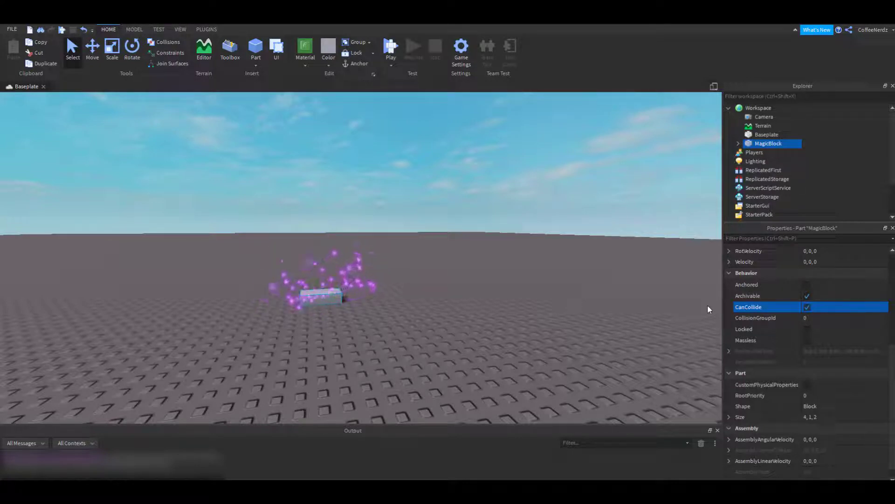
left_click(806, 307)
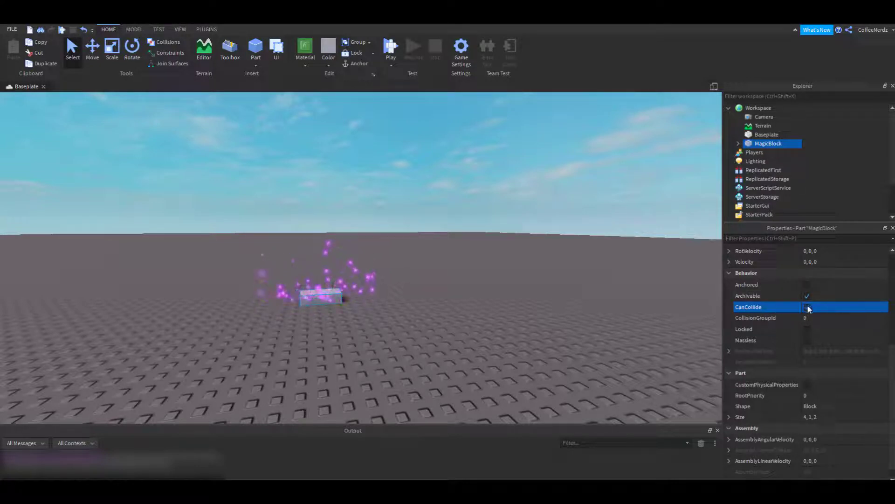
left_click(807, 307)
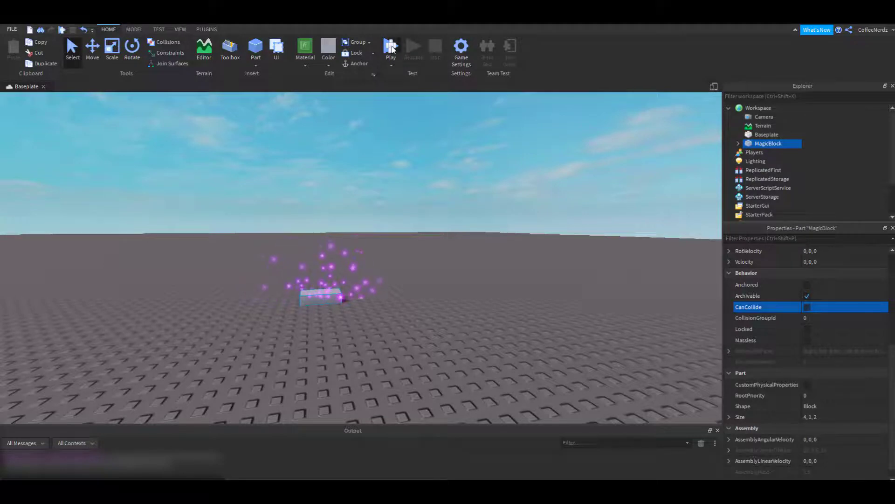
left_click(391, 48)
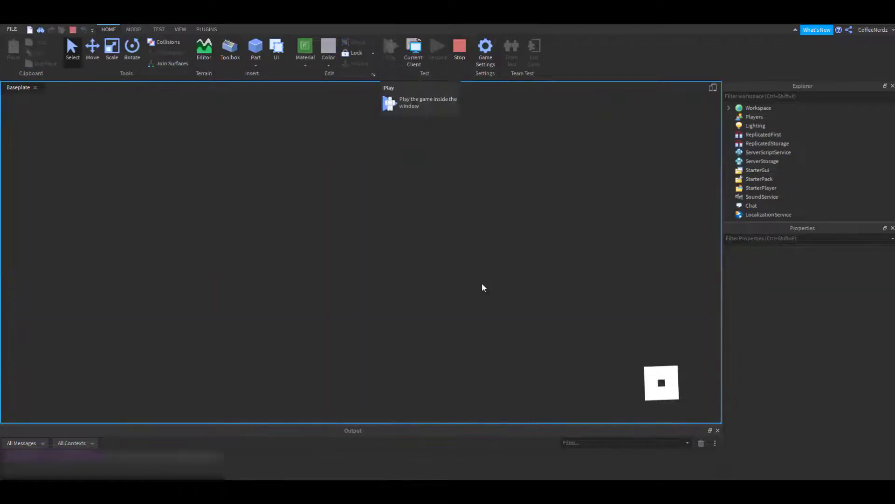
left_click(391, 49)
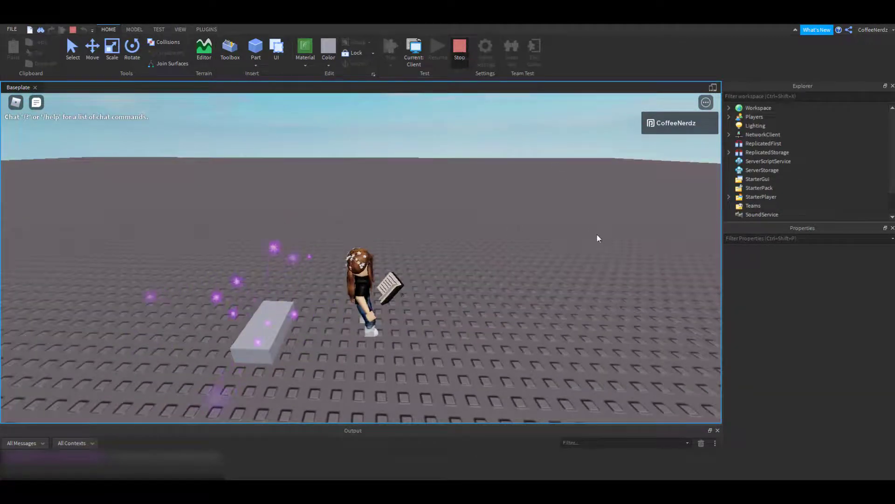
left_click(459, 49)
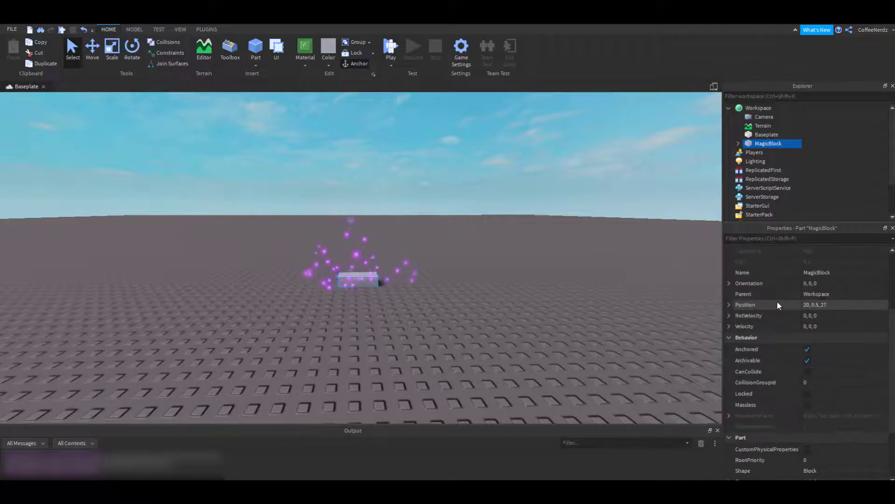
In Properties, set BrickColor to Royal purple and Material to Granite.
scroll("down", 3)
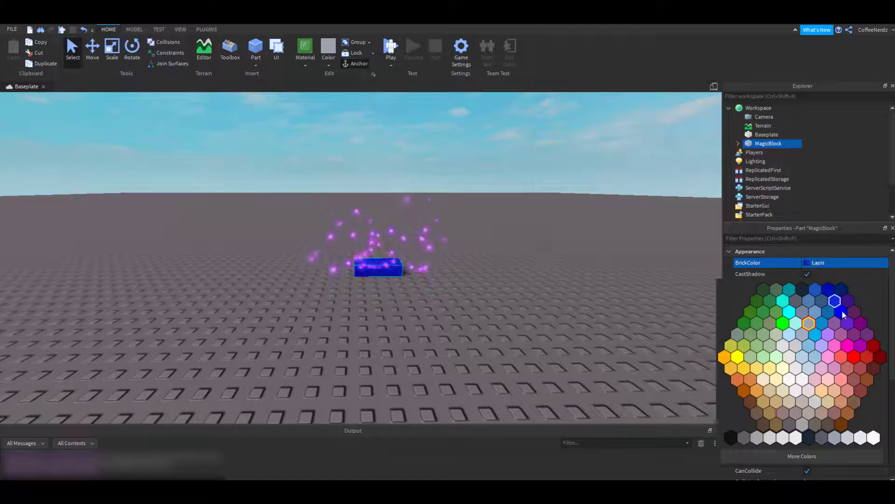
left_click(851, 311)
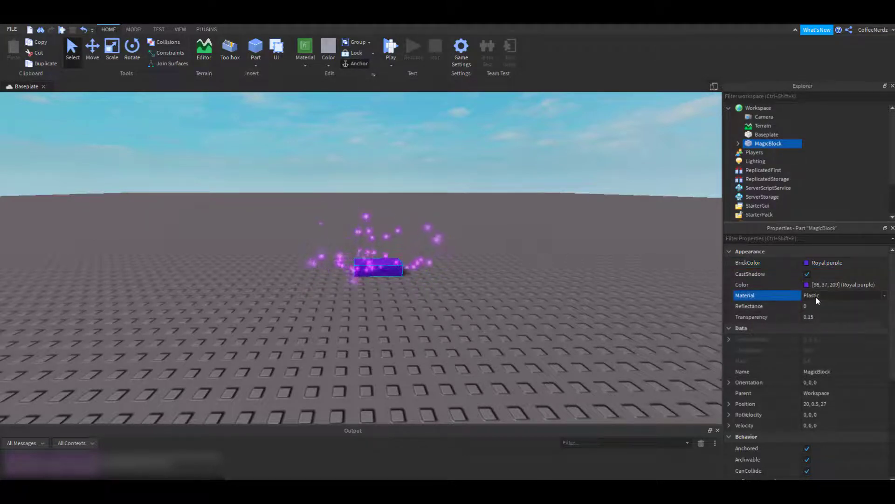
left_click(882, 296)
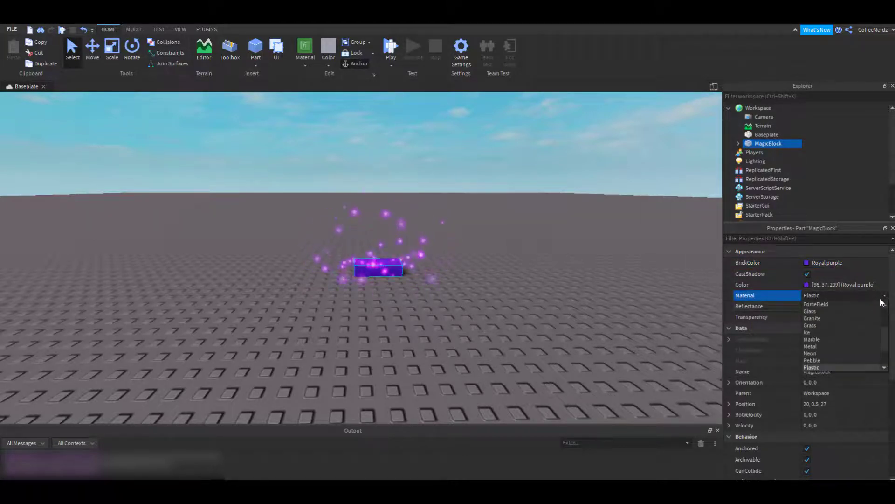
left_click(812, 318)
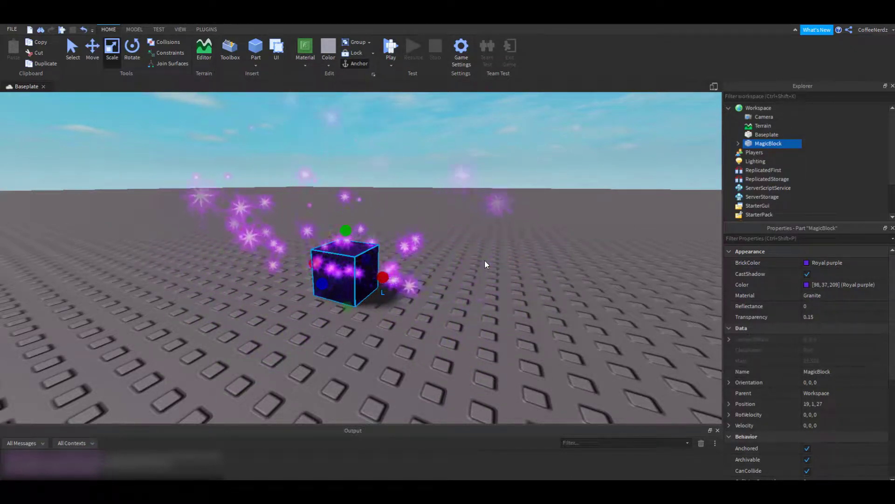
Deselect the resized MagicBlock cube to preview it, then select it again.
left_click(486, 264)
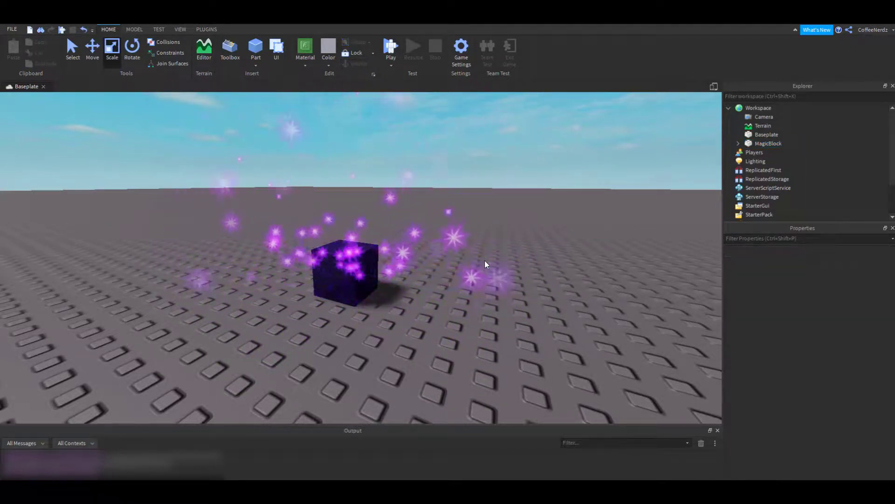
left_click(347, 269)
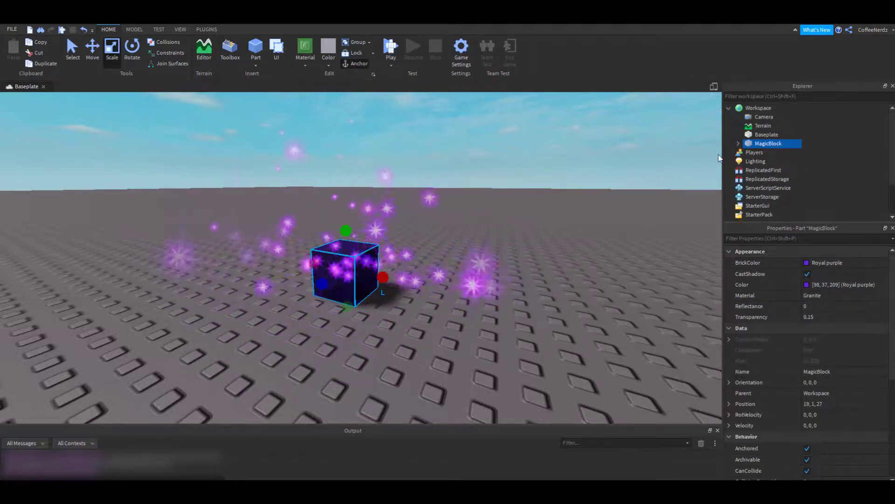
Set the Sparkles effect's SparkleColor to light violet (170, 85, 255).
left_click(737, 143)
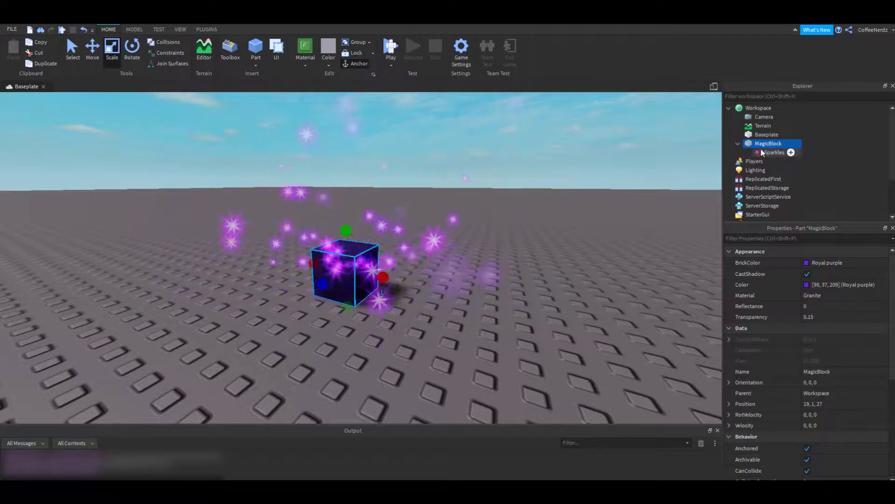
left_click(774, 153)
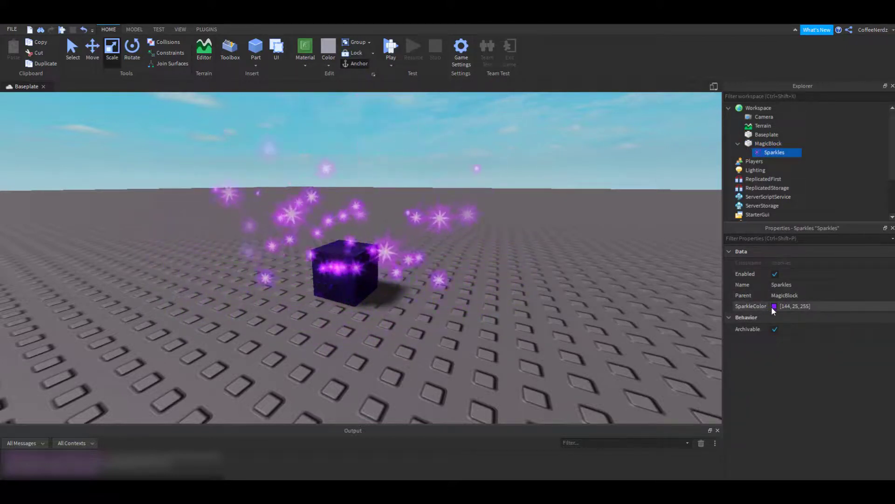
left_click(775, 305)
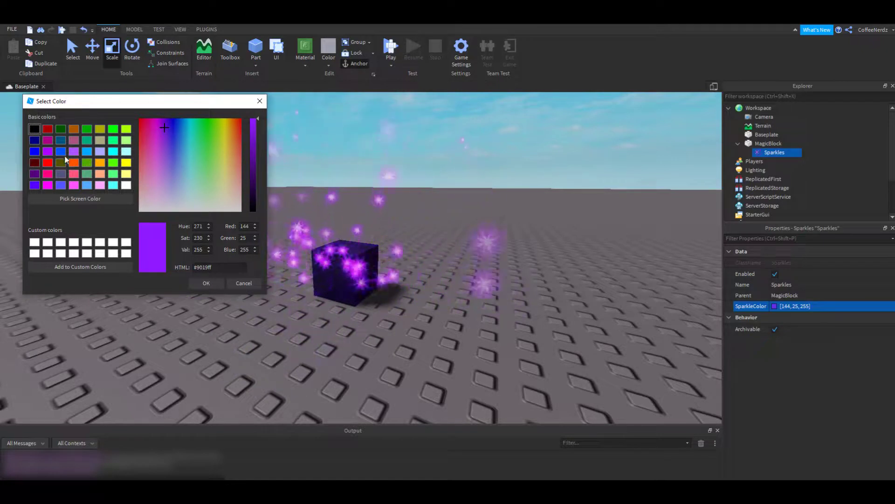
left_click(164, 149)
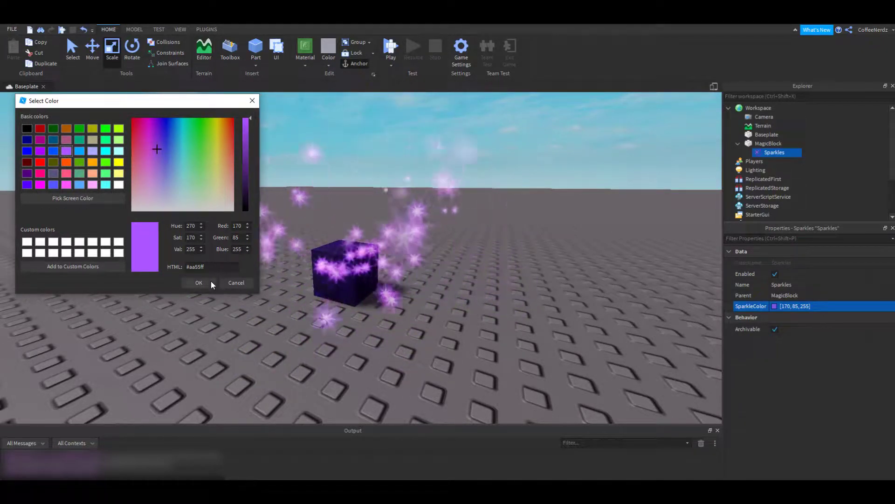
left_click(199, 282)
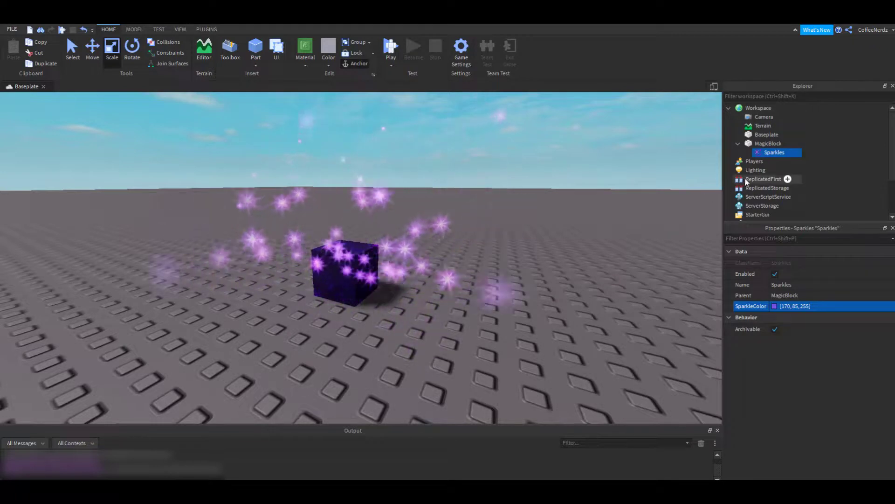
Set Lighting's ClockTime to 6.2 (06:12) for a dawn sky over the baseplate.
left_click(755, 169)
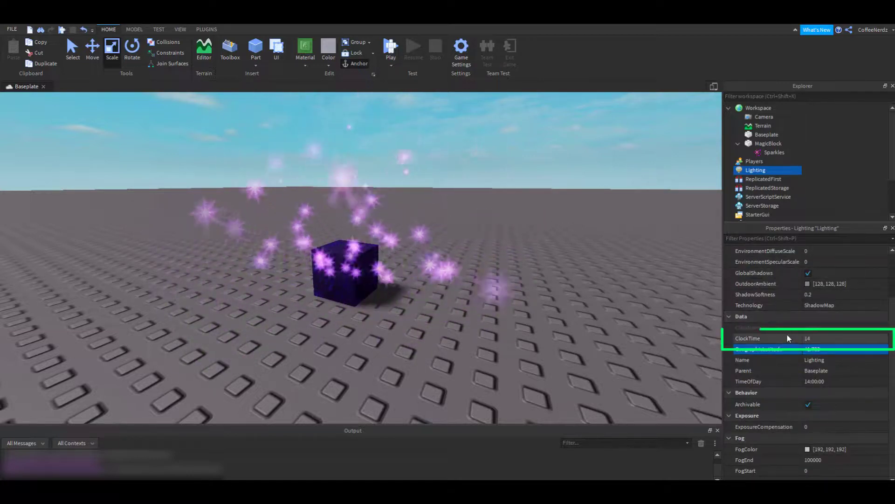
left_click(834, 338)
type("16.2")
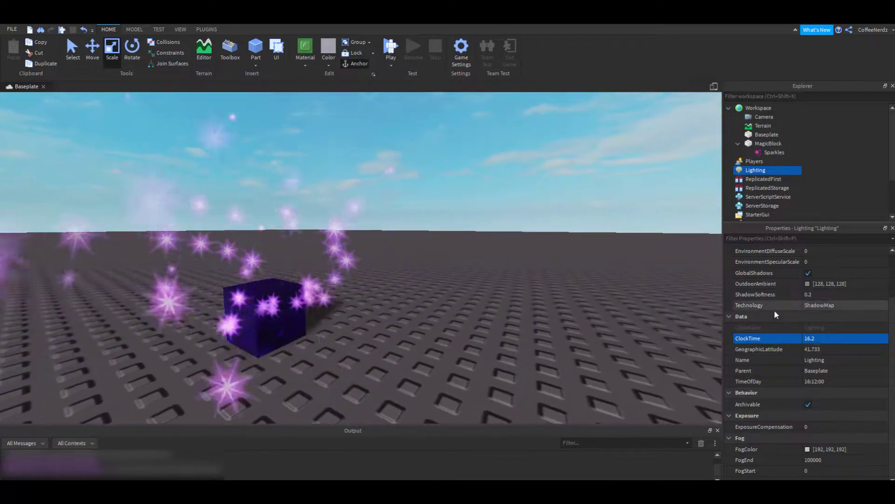
left_click(817, 338)
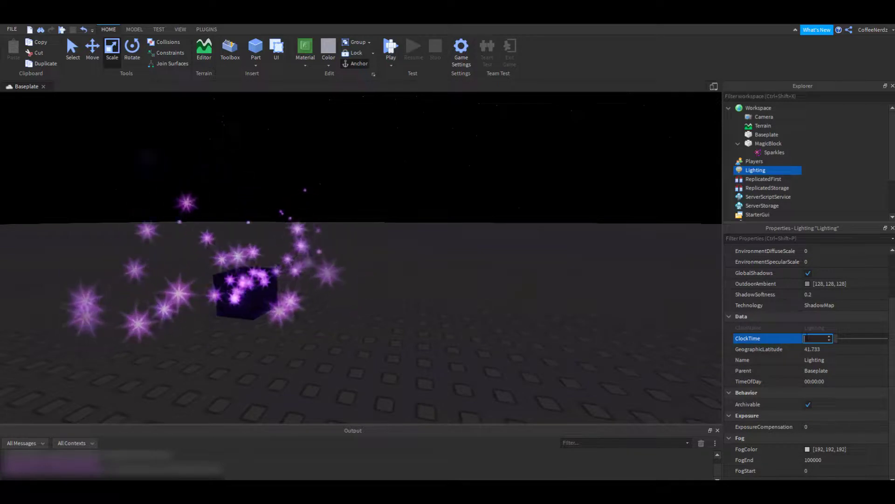
type("6.2")
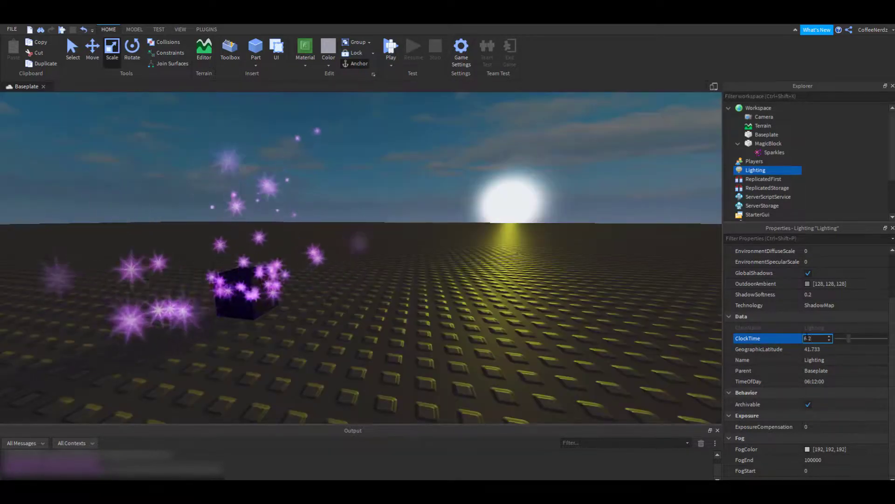